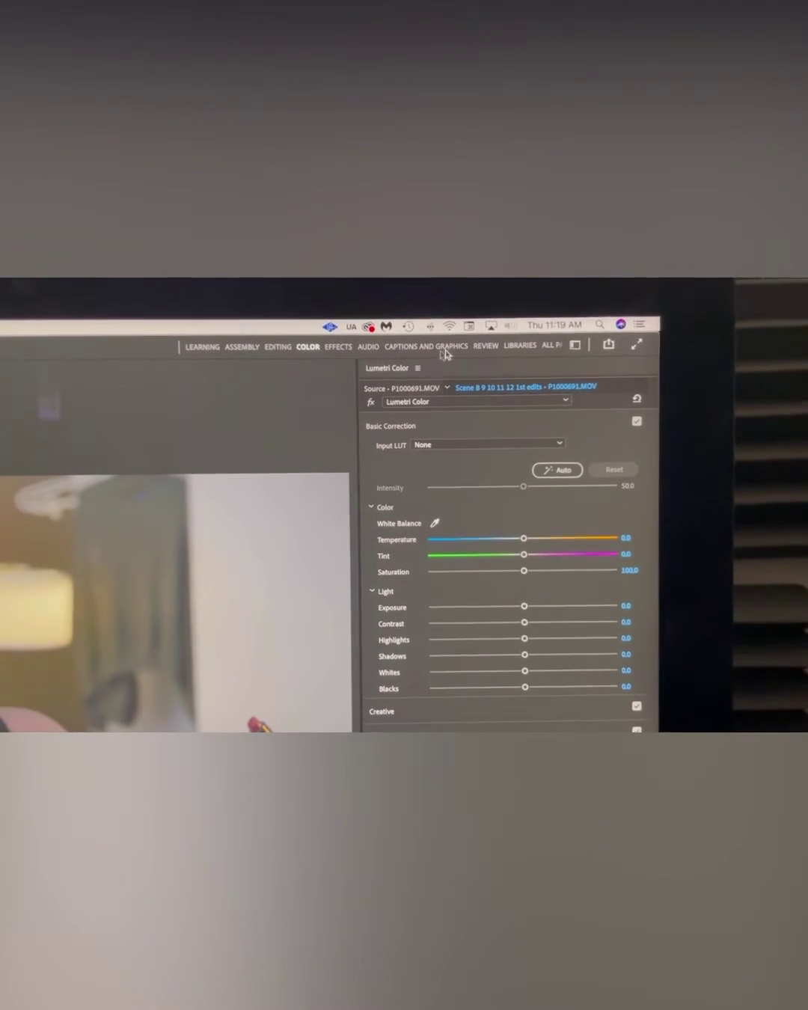
Show the Workspaces list from the header bar icon at the top right.
{"action": "left_click", "coordinate": [575, 344]}
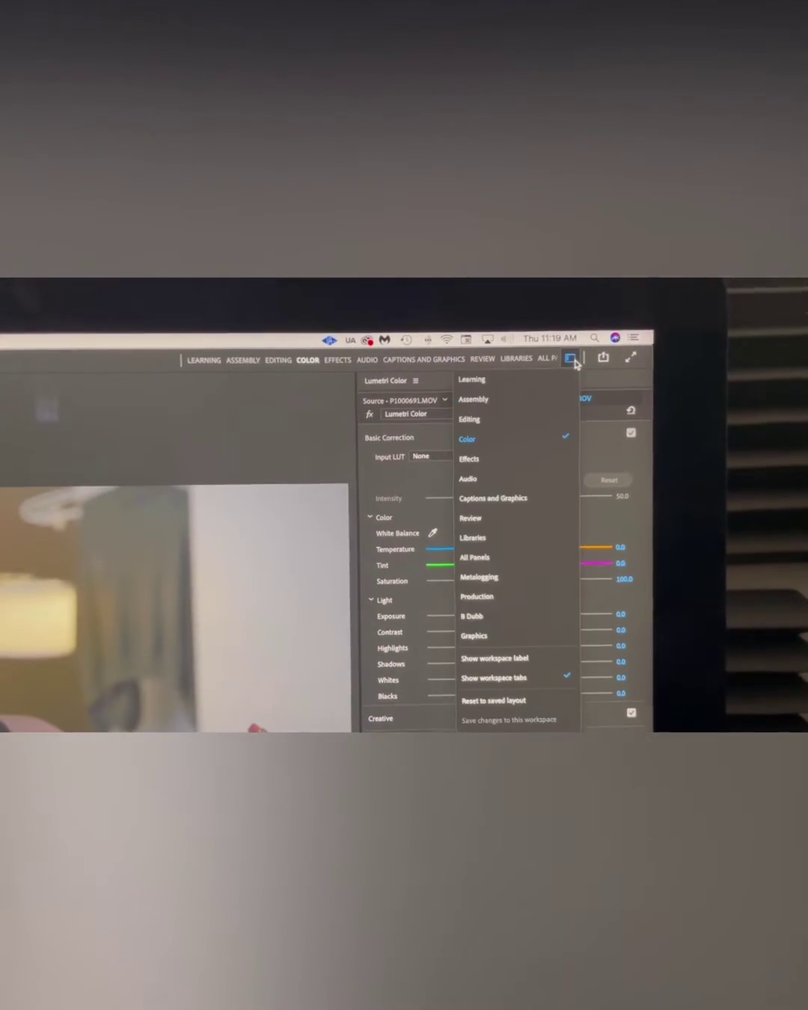